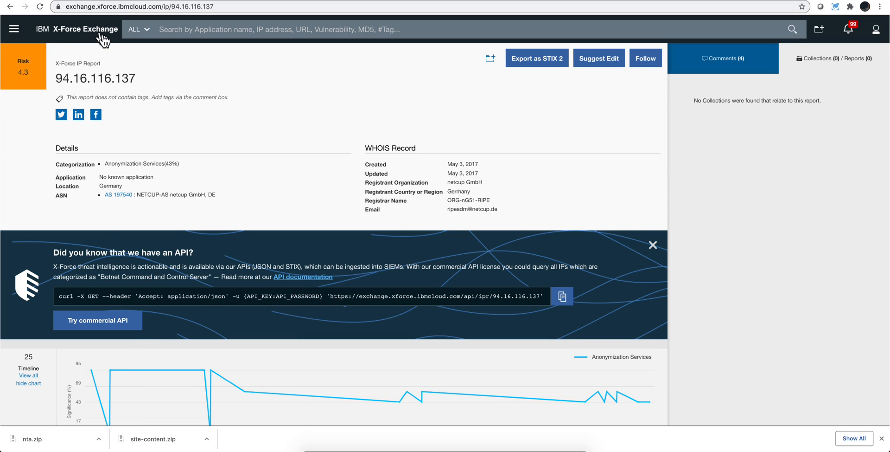
mouse_move(141, 83)
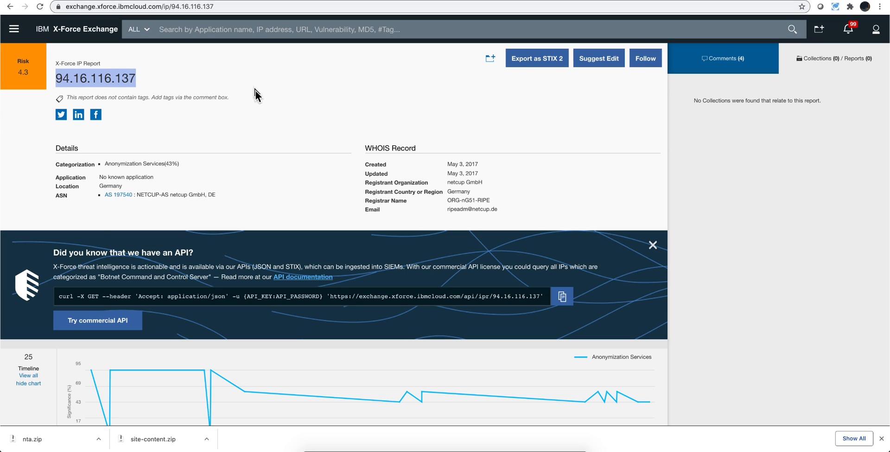
mouse_move(257, 163)
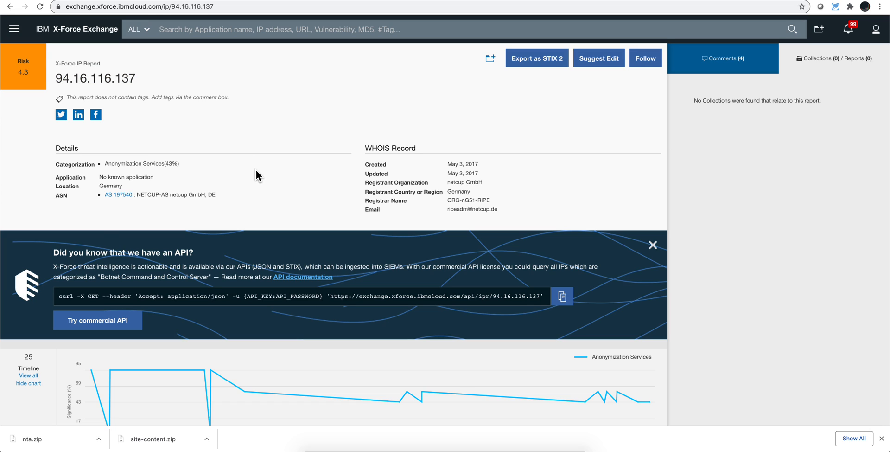
Step: Finish scrolling through the IP report, then open account Settings from the profile panel
scroll(down, 3)
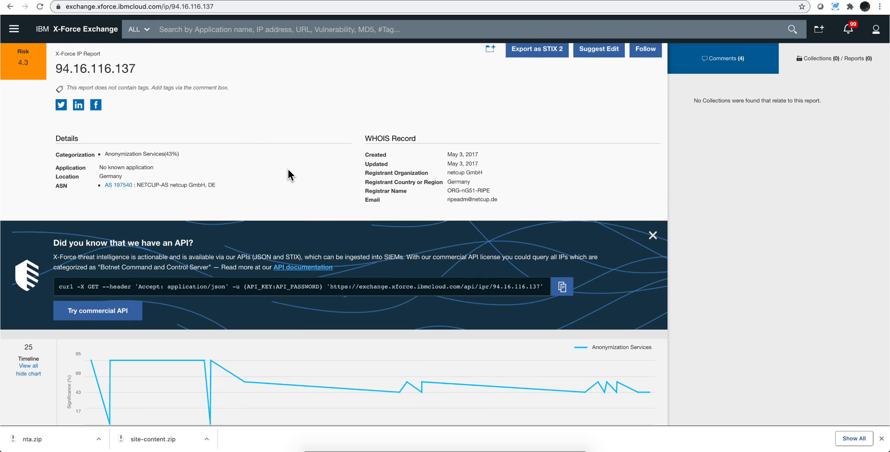
scroll(down, 3)
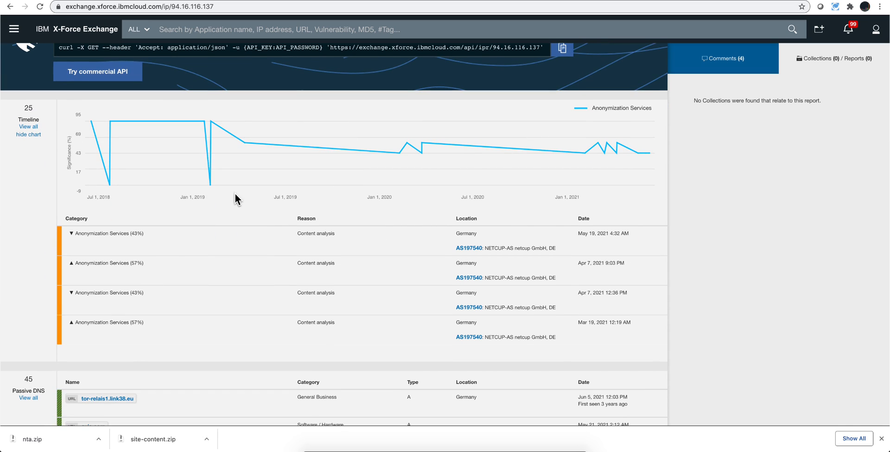
scroll(down, 3)
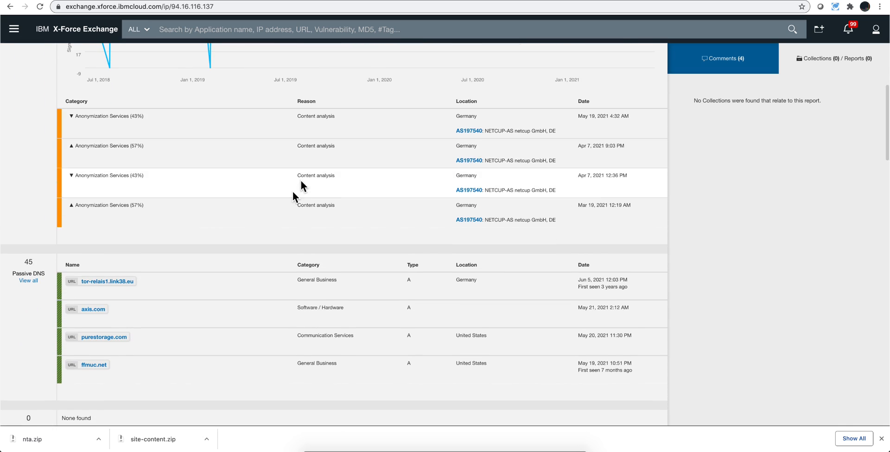
scroll(down, 3)
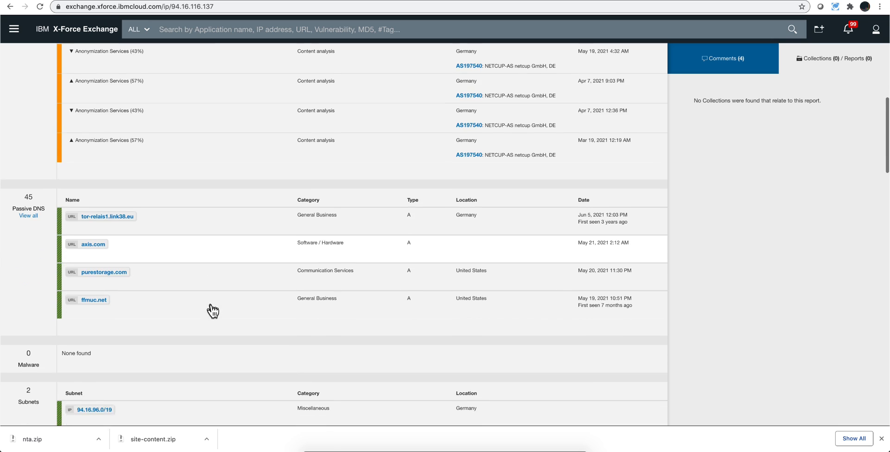
scroll(down, 3)
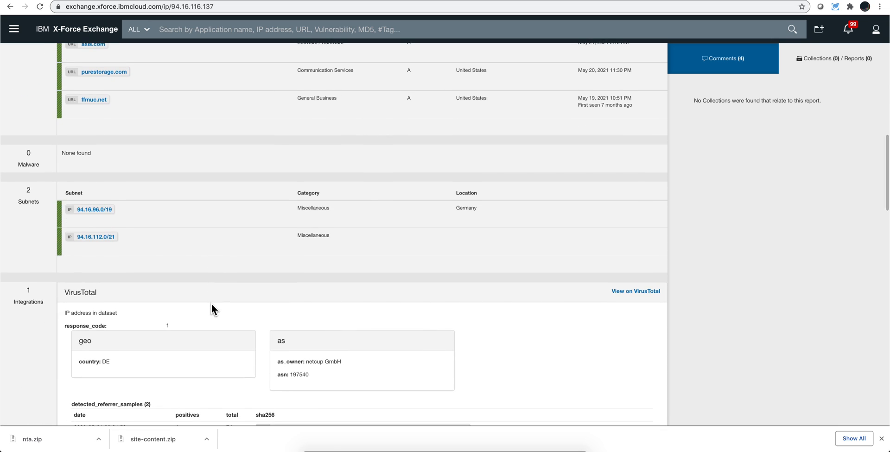
scroll(down, 3)
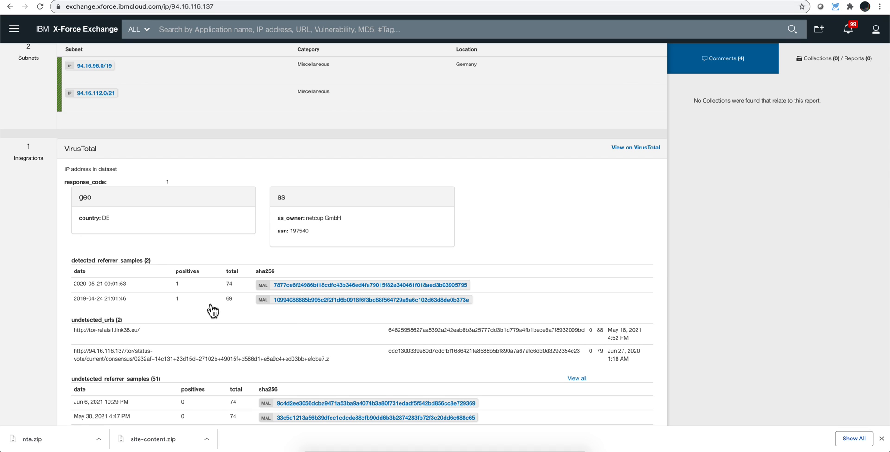
scroll(down, 3)
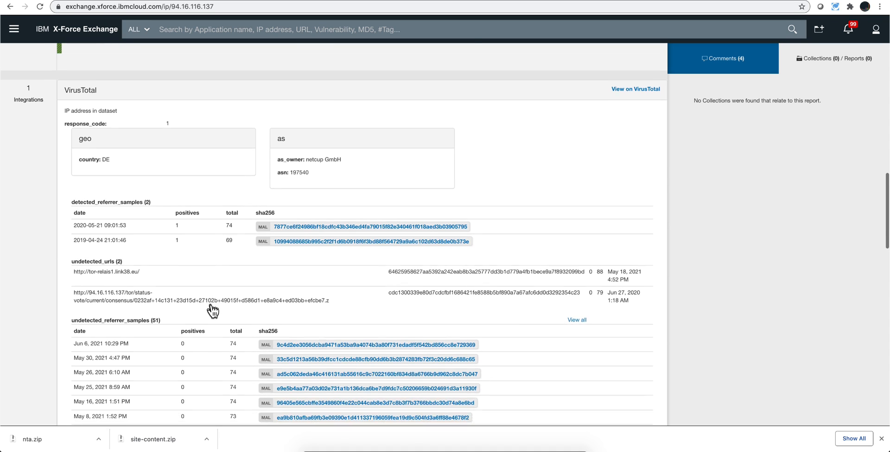
scroll(down, 3)
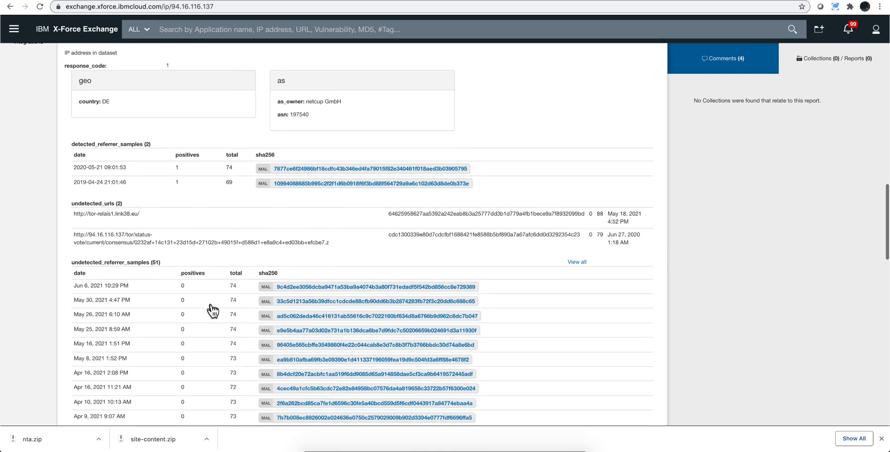
scroll(down, 3)
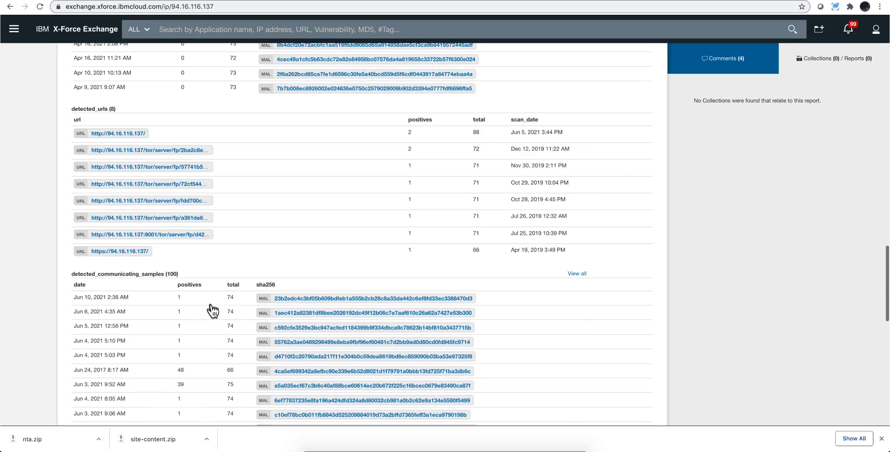
scroll(down, 3)
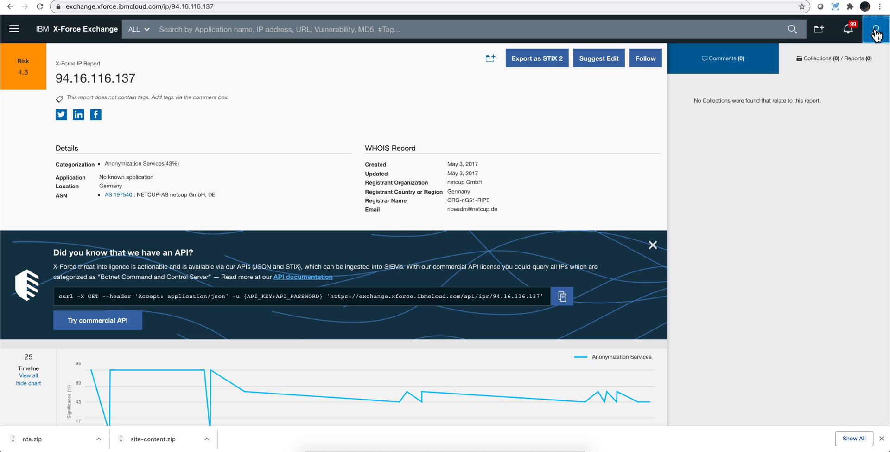
click(878, 29)
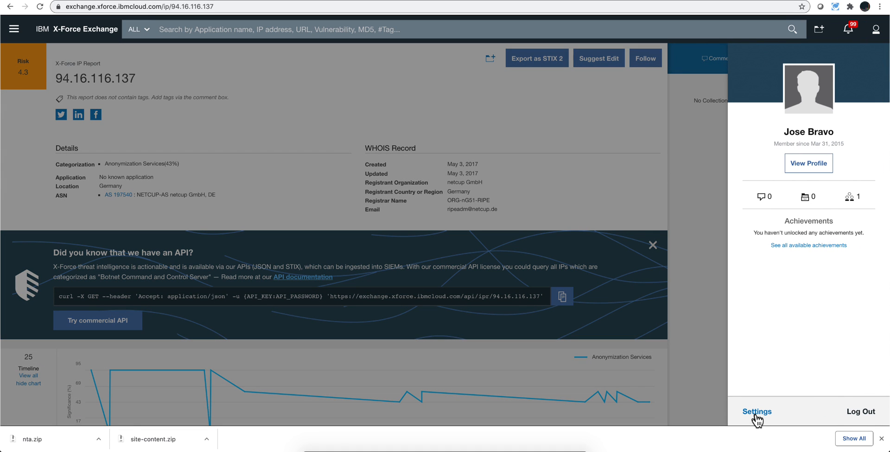
click(757, 410)
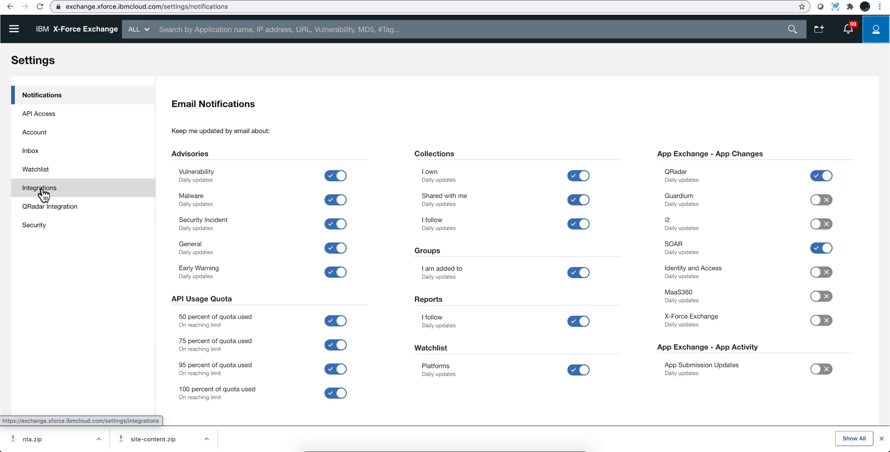
Step: Show the Integrations section and scroll through the third-party sources and their API key fields
click(39, 187)
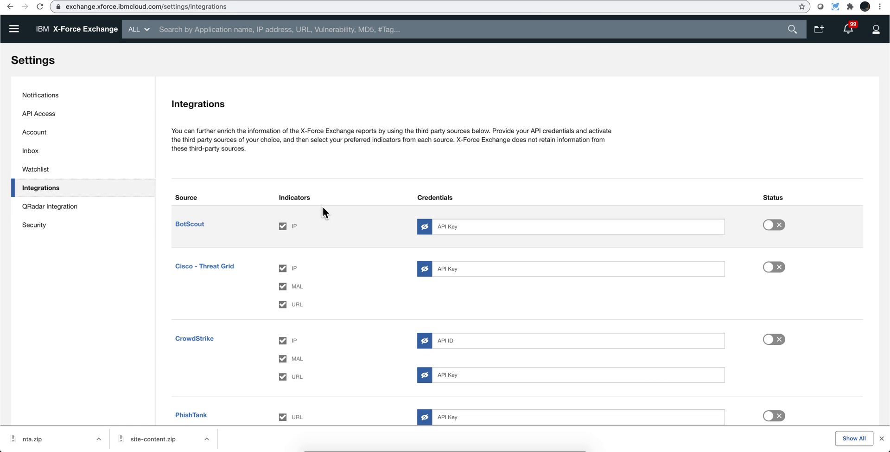
scroll(down, 3)
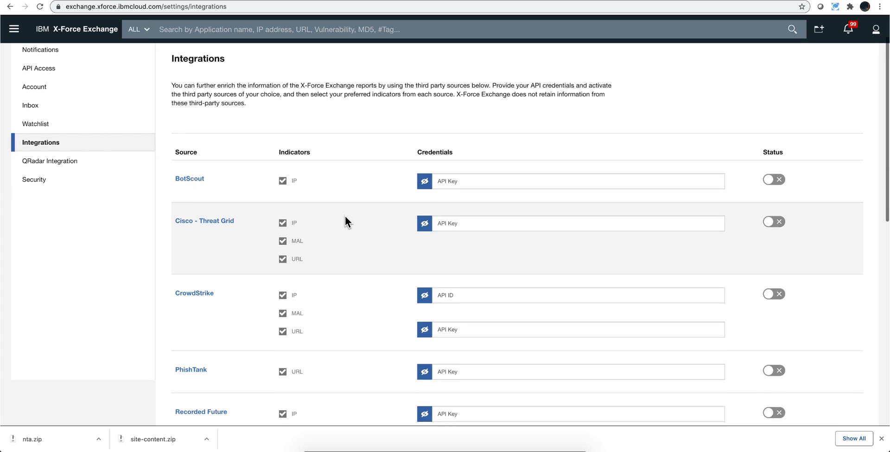
scroll(down, 3)
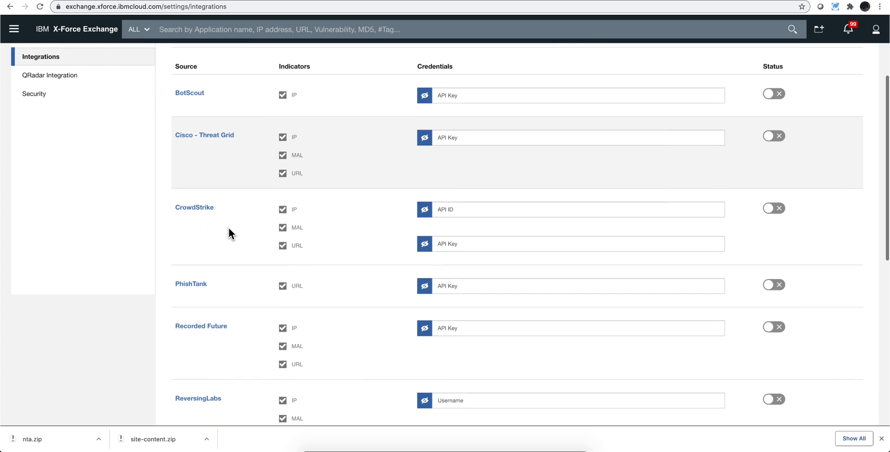
scroll(down, 3)
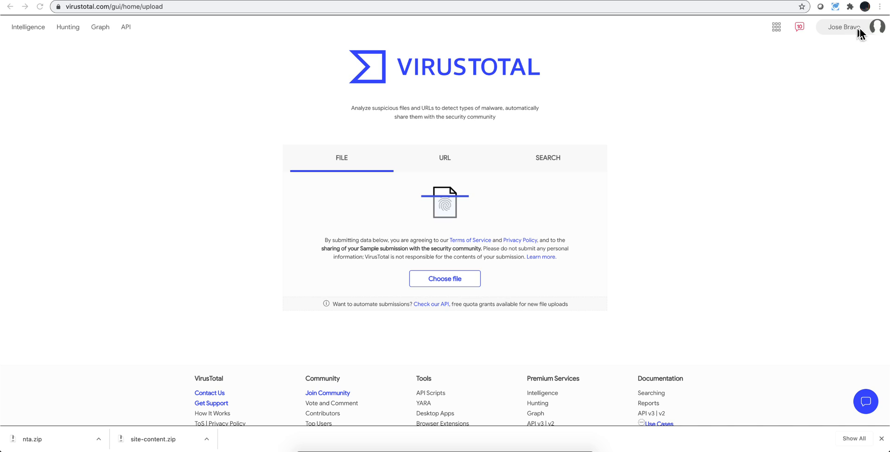
mouse_move(862, 35)
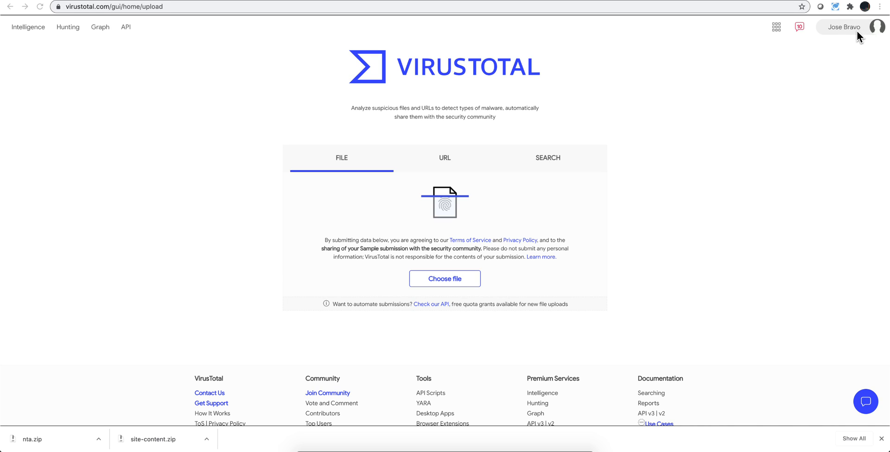
mouse_move(851, 37)
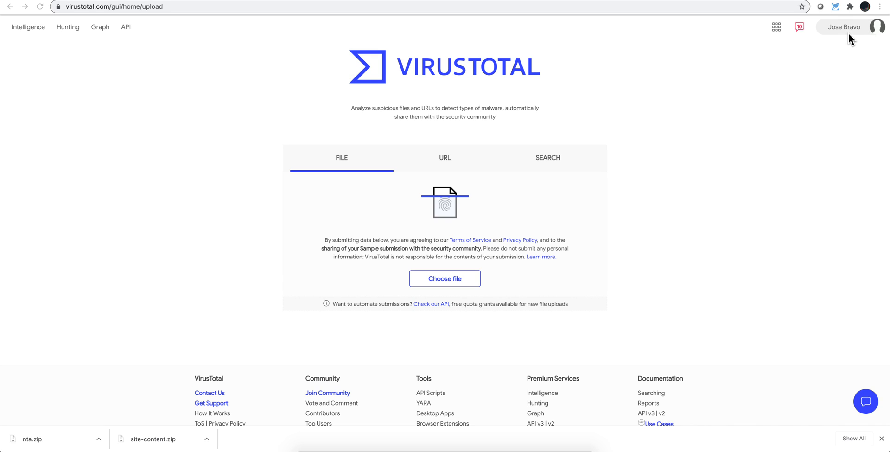
Step: Go to the personal API key page from the VirusTotal user name dropdown
click(844, 27)
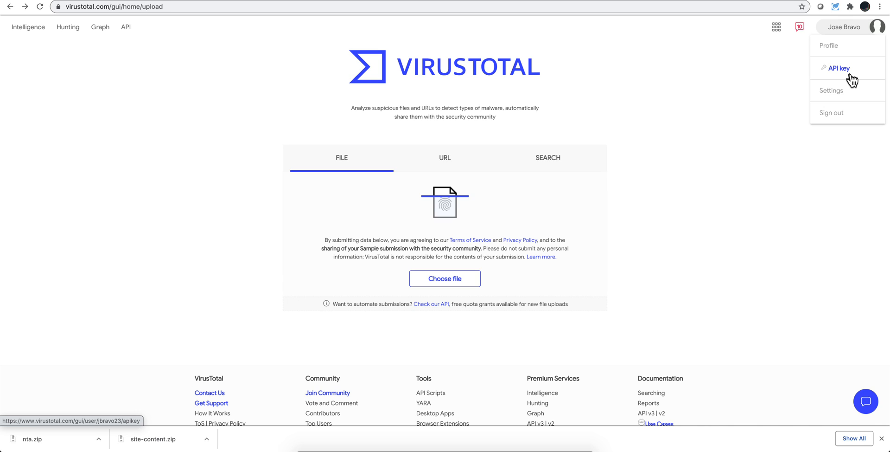
mouse_move(835, 78)
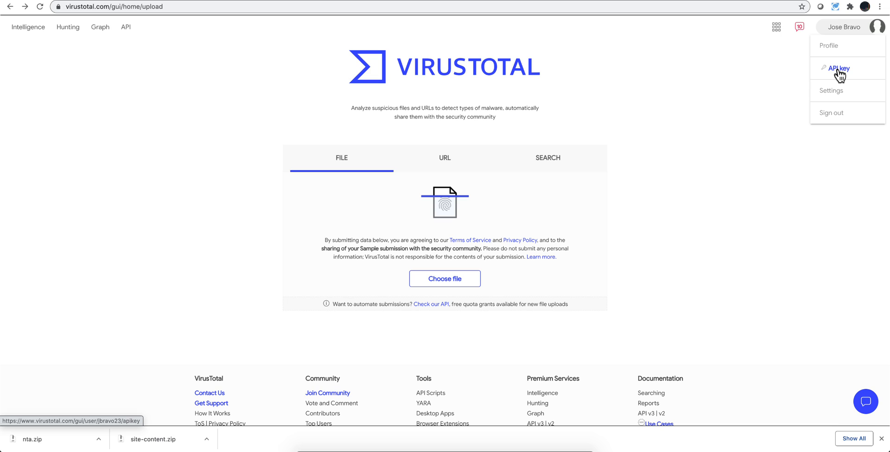
click(839, 68)
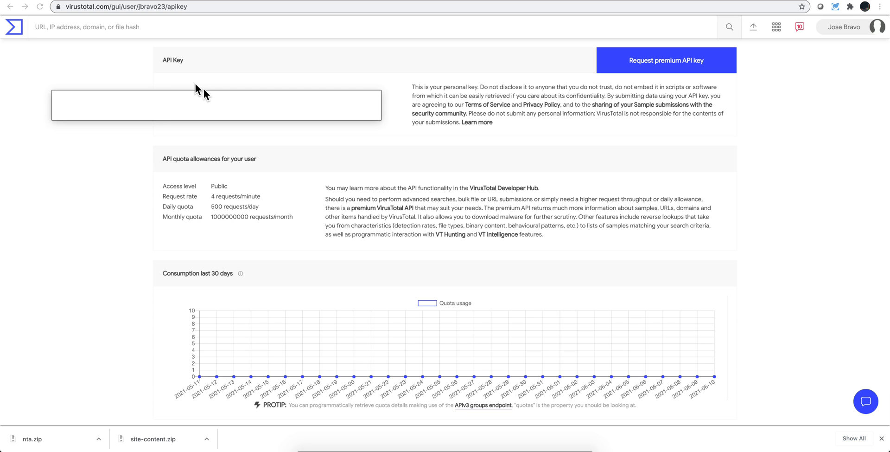
mouse_move(279, 139)
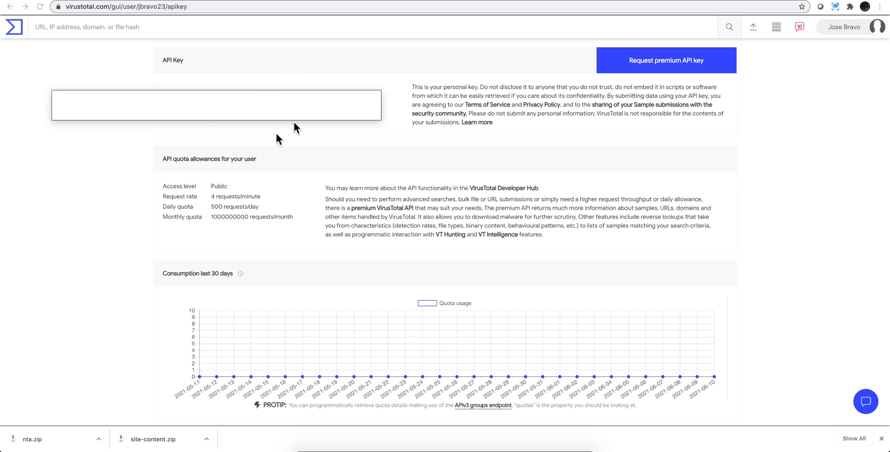
mouse_move(253, 238)
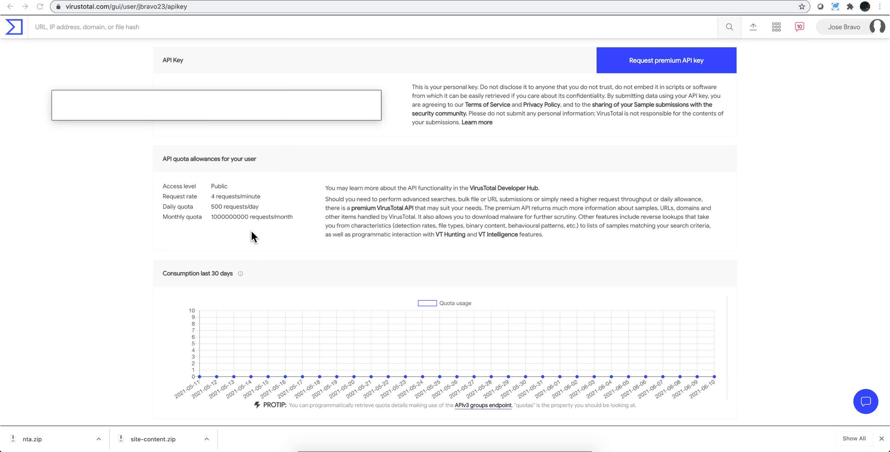
mouse_move(318, 261)
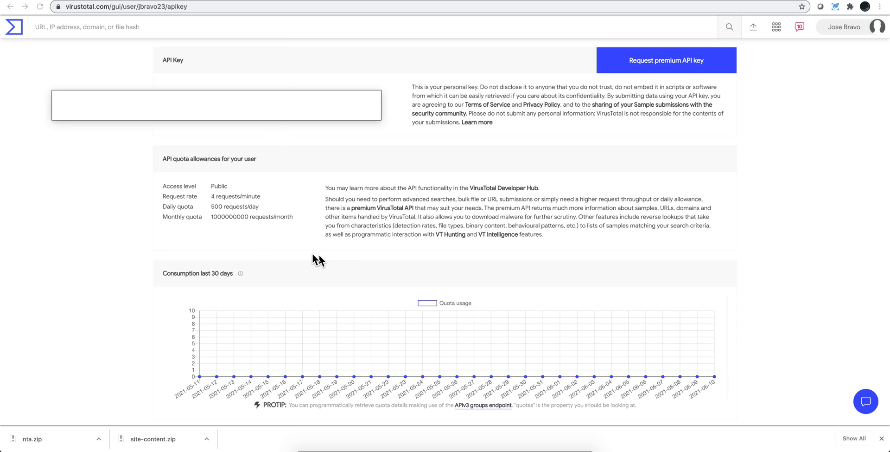
mouse_move(482, 361)
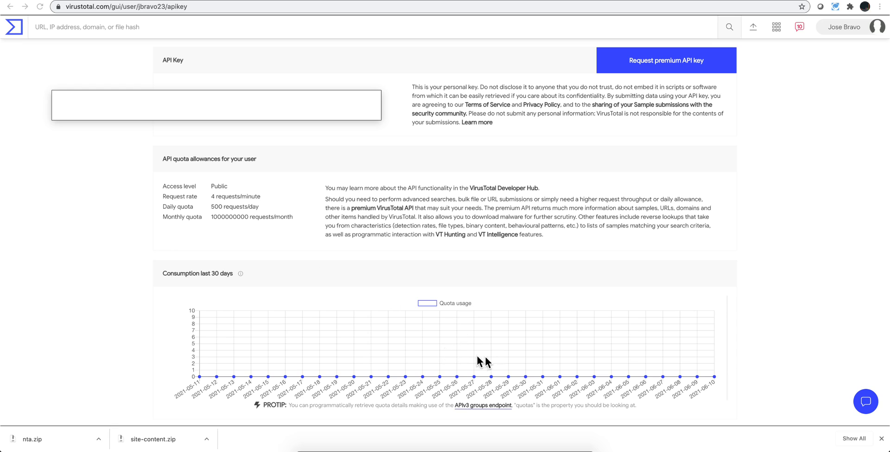
mouse_move(511, 361)
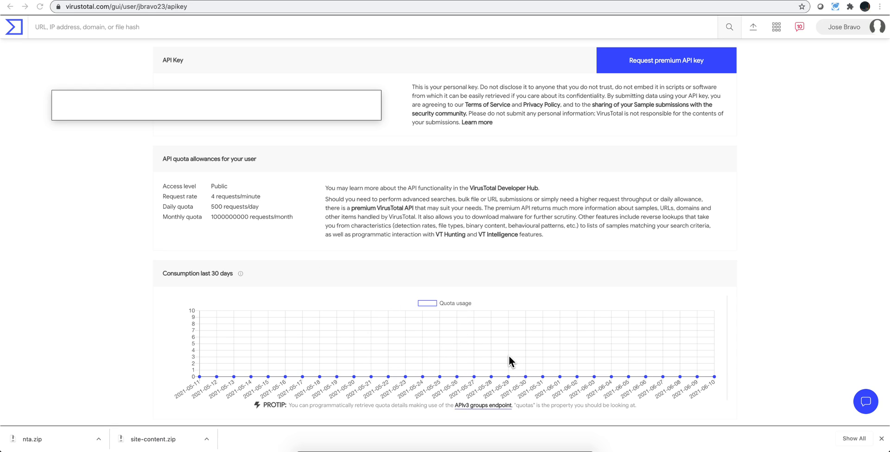
mouse_move(460, 354)
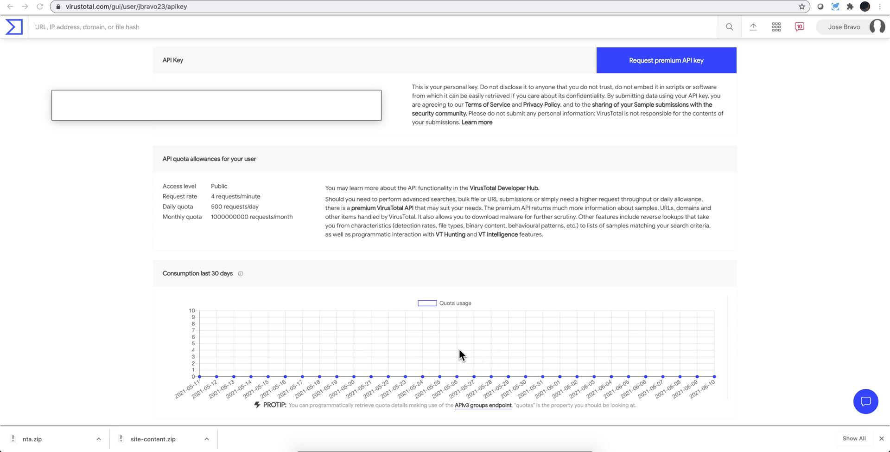
mouse_move(411, 341)
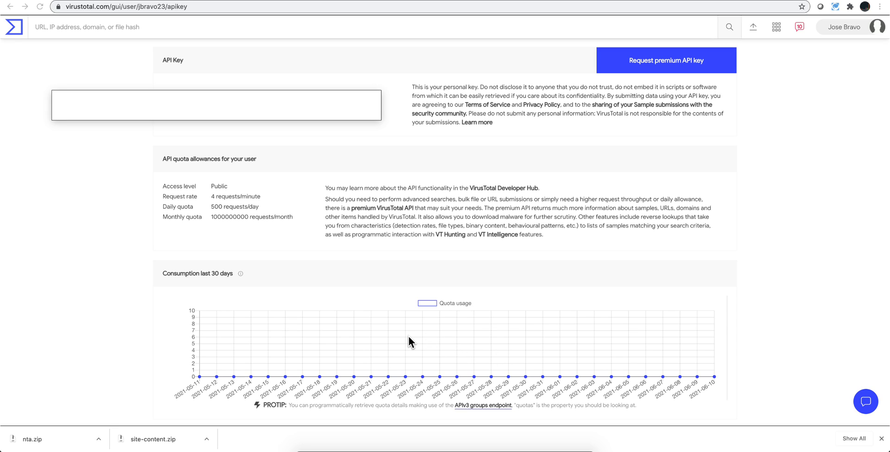